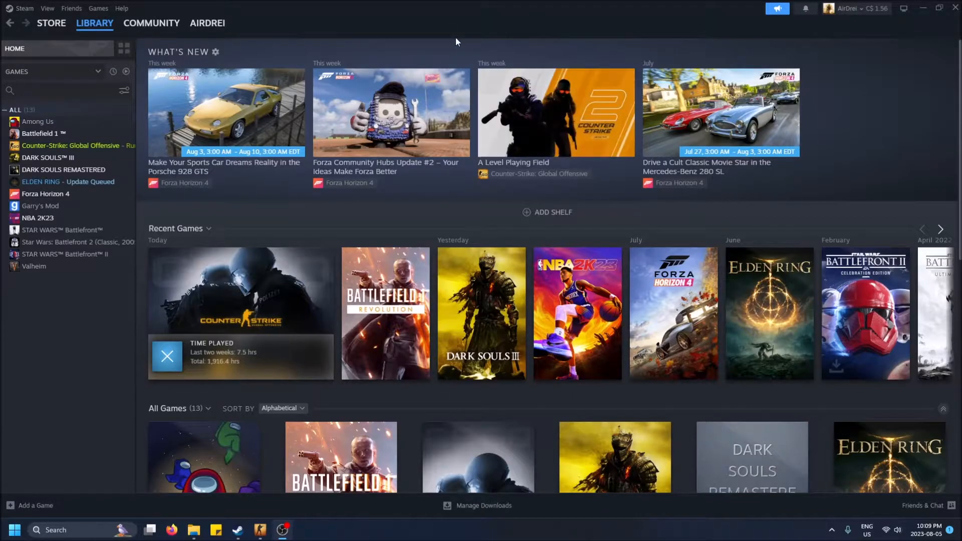
mouse_move(892, 60)
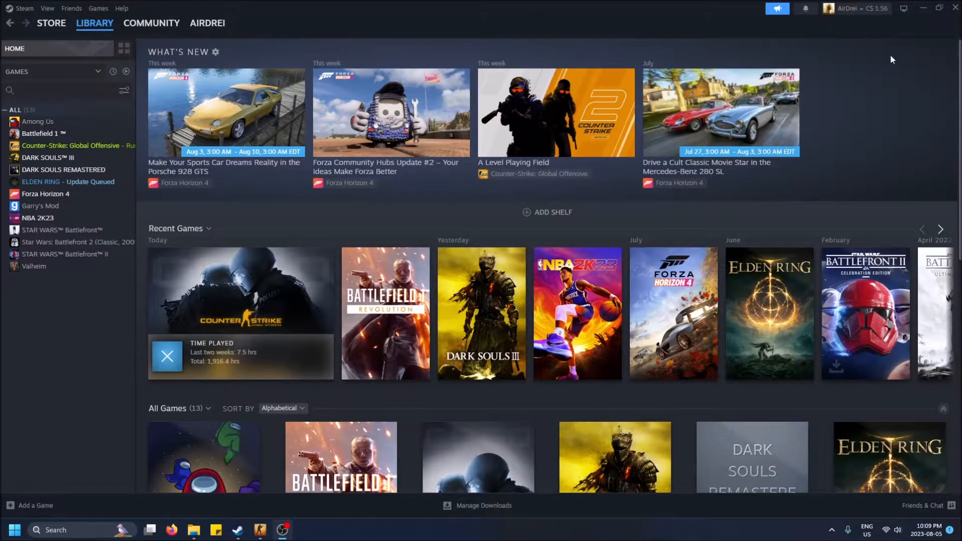
Launch Counter-Strike: Global Offensive and bring up the in-game Steam overlay with Shift+Tab
click(51, 23)
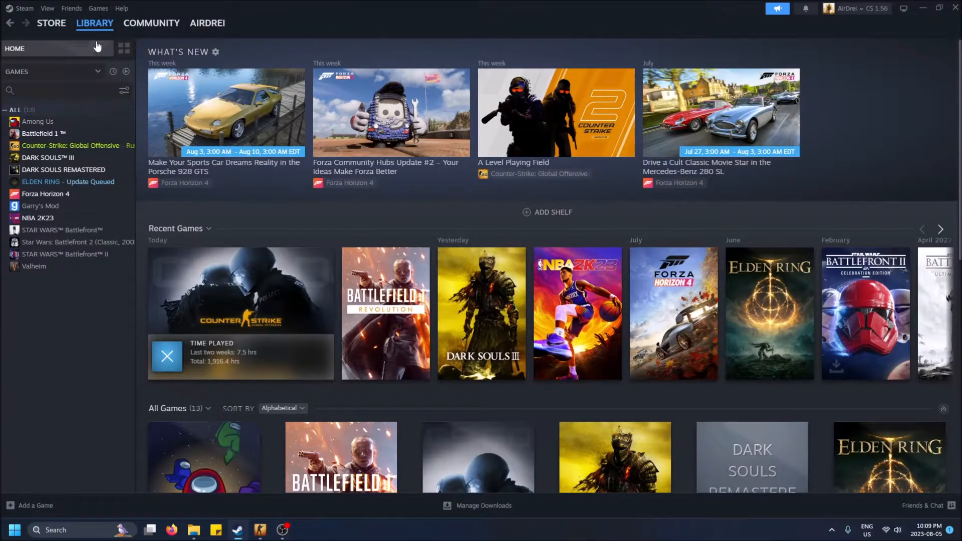
mouse_move(79, 118)
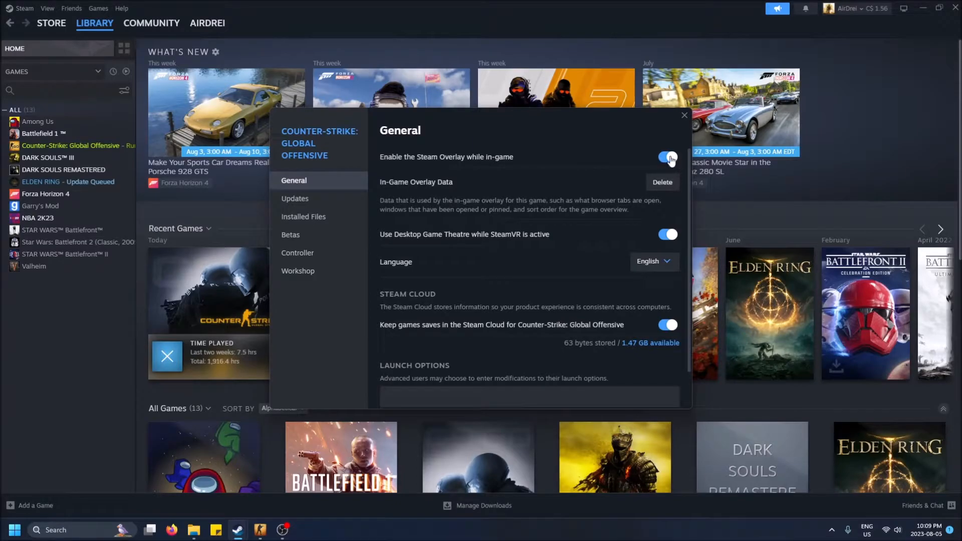
mouse_move(683, 165)
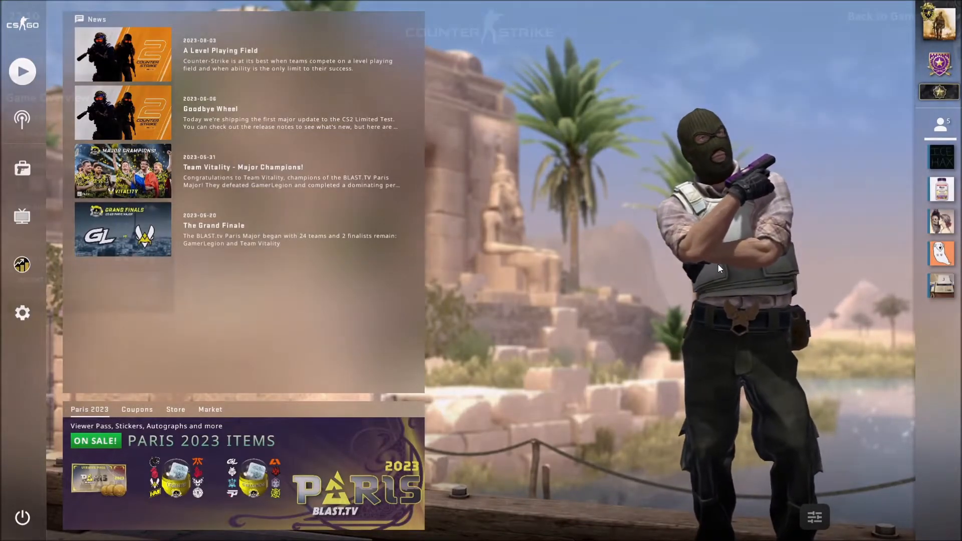
key(shift+tab)
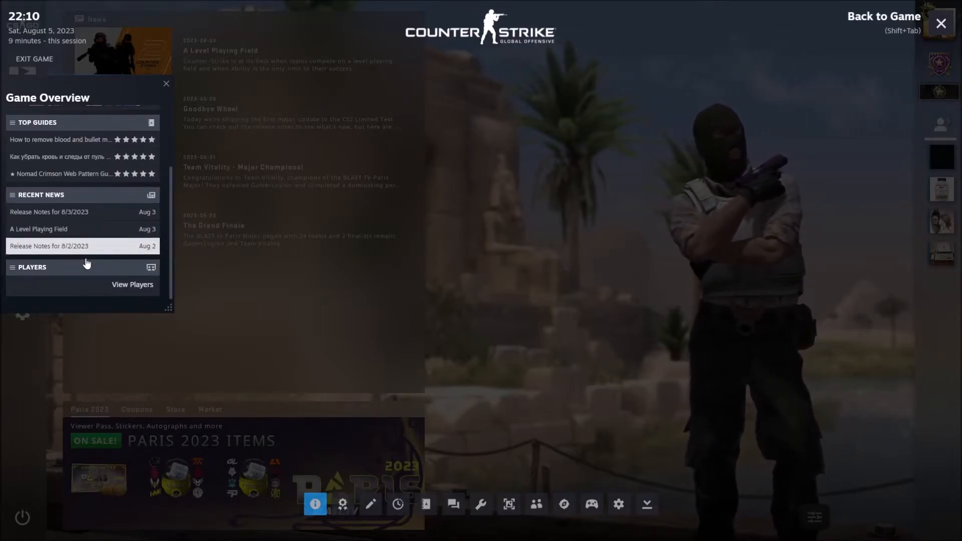
mouse_move(453, 504)
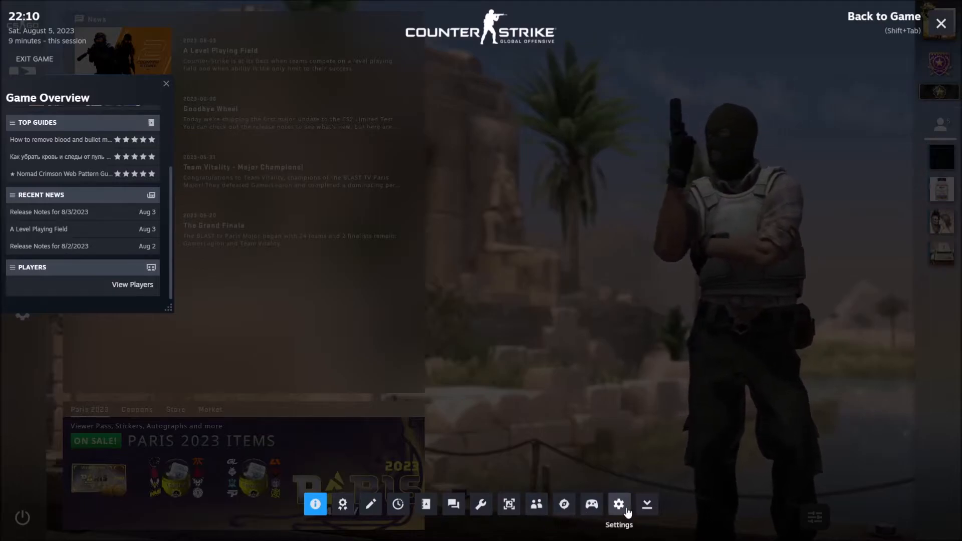
mouse_move(480, 504)
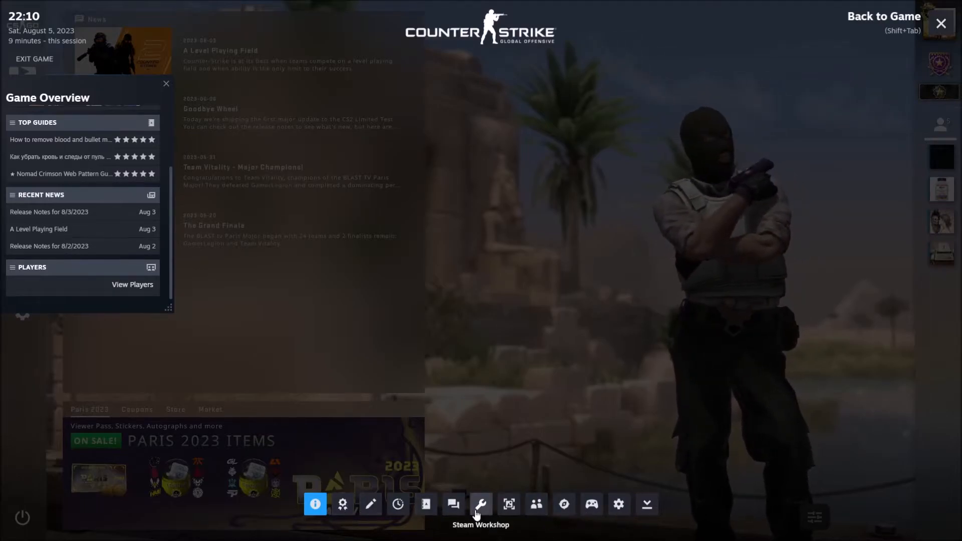
Browse the CS:GO Workshop, the Community menu, the Steam Workshop and the Community Market
click(480, 504)
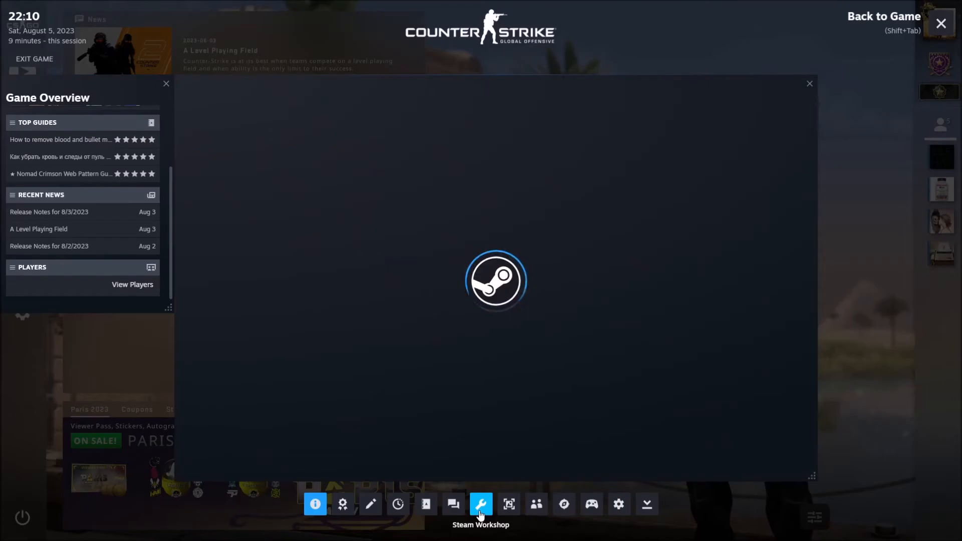
click(480, 503)
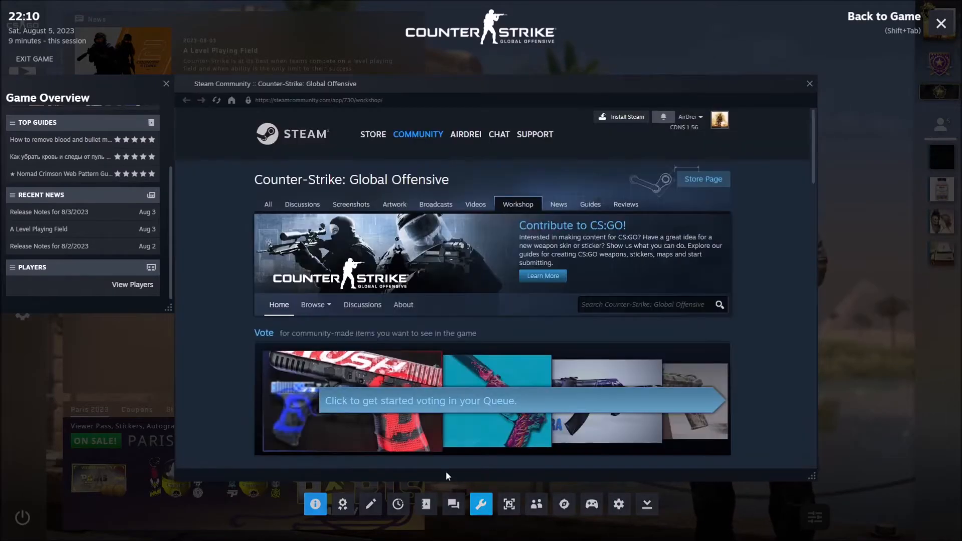
click(417, 135)
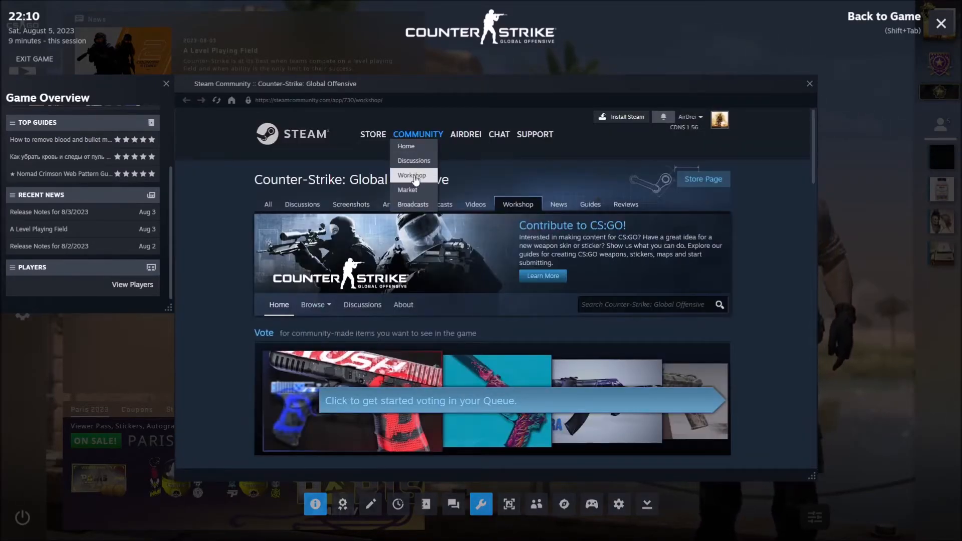
click(411, 175)
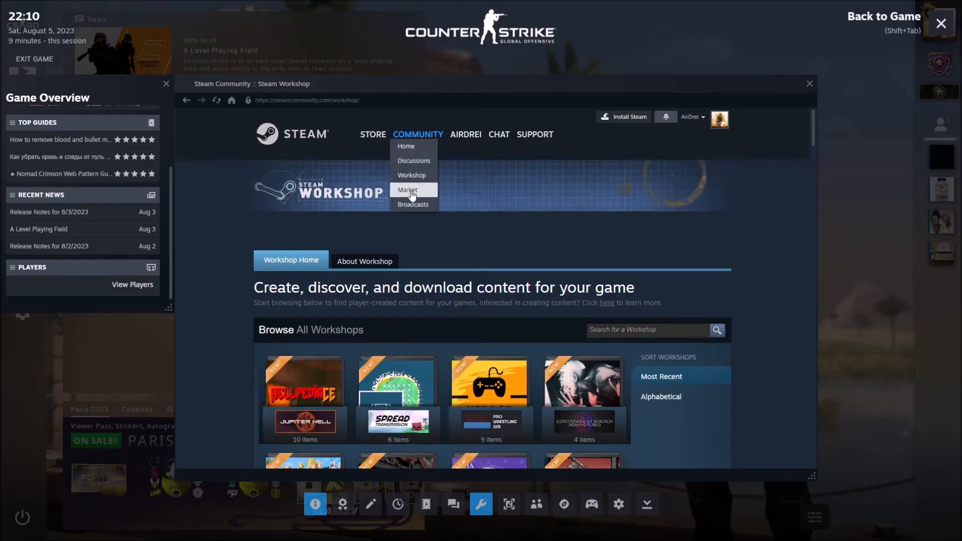
click(407, 190)
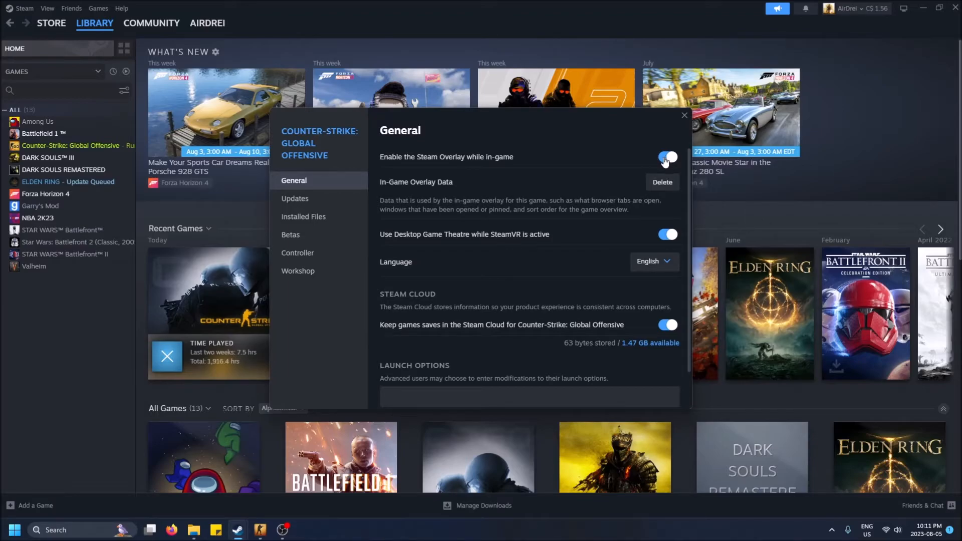
Switch off 'Enable the Steam Overlay while in-game' in CS:GO's General properties
click(667, 157)
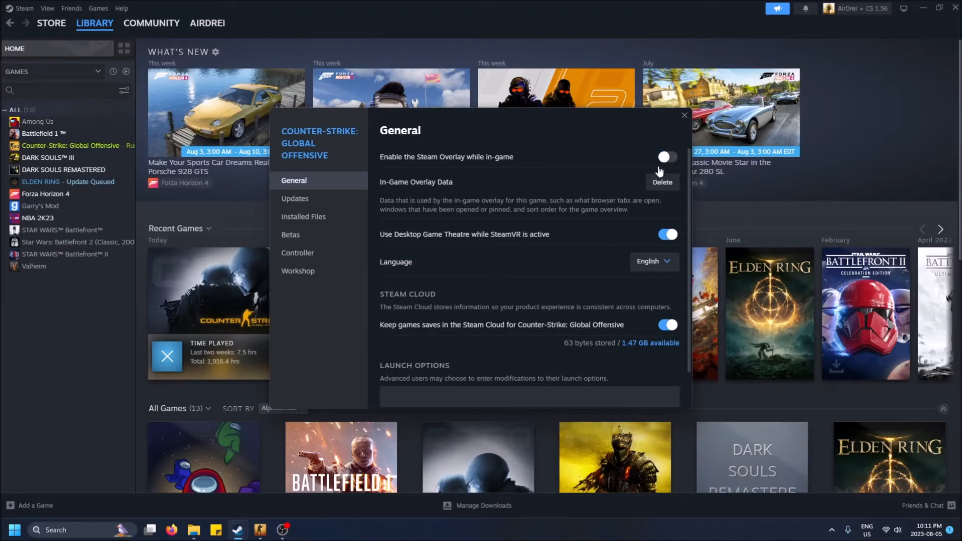